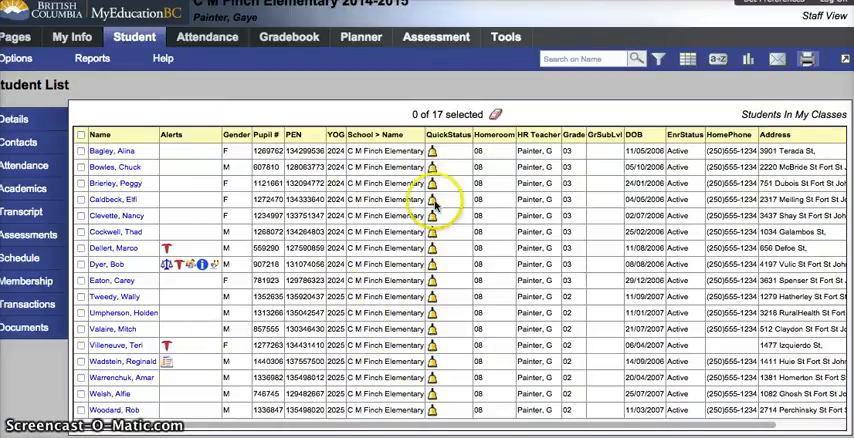
{"action": "mouse_move", "coordinate": [428, 90]}
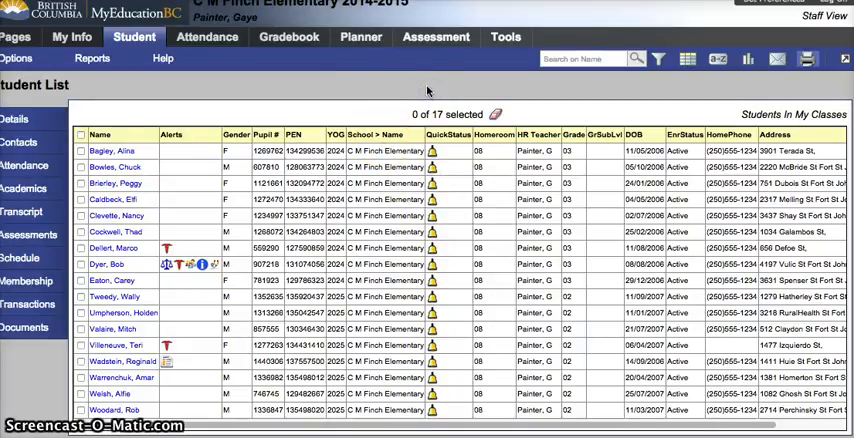
{"action": "mouse_move", "coordinate": [338, 96]}
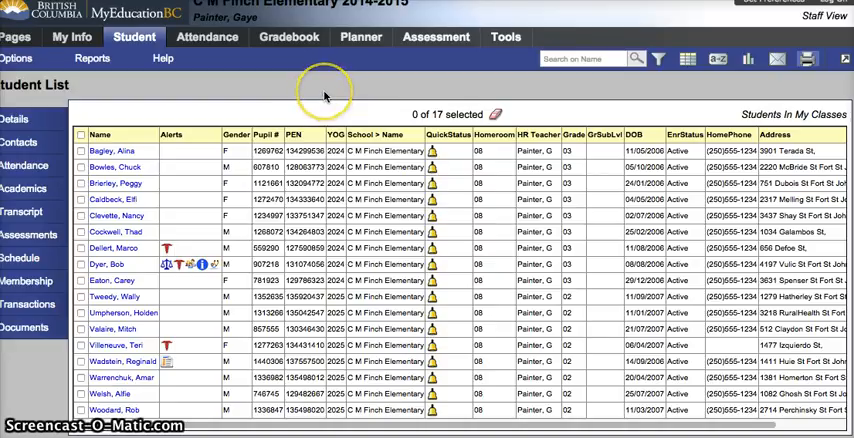
{"action": "mouse_move", "coordinate": [352, 104]}
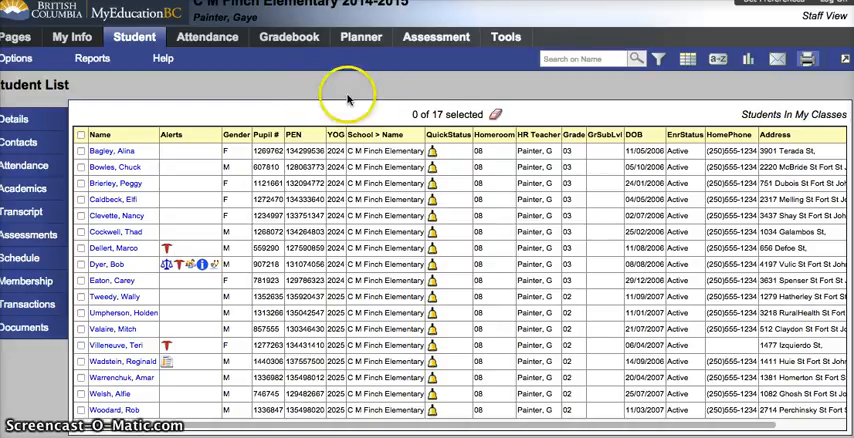
{"action": "mouse_move", "coordinate": [640, 102]}
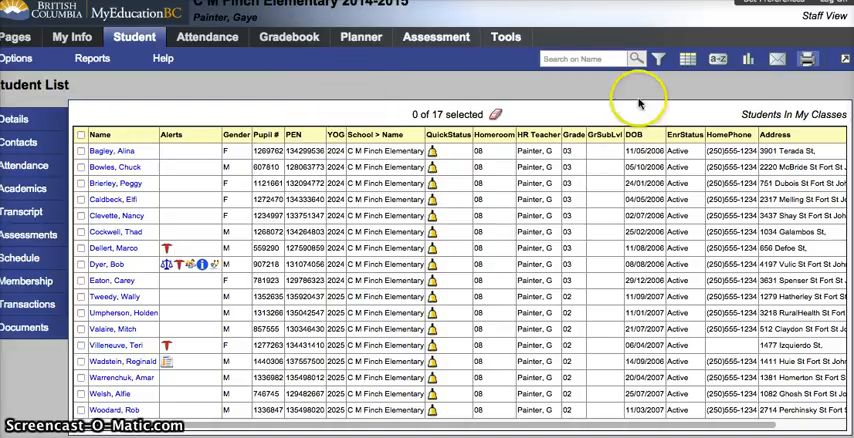
Reset the student list to the default field set, then launch Manage Field Sets from the field set menu.
{"action": "left_click", "coordinate": [688, 60]}
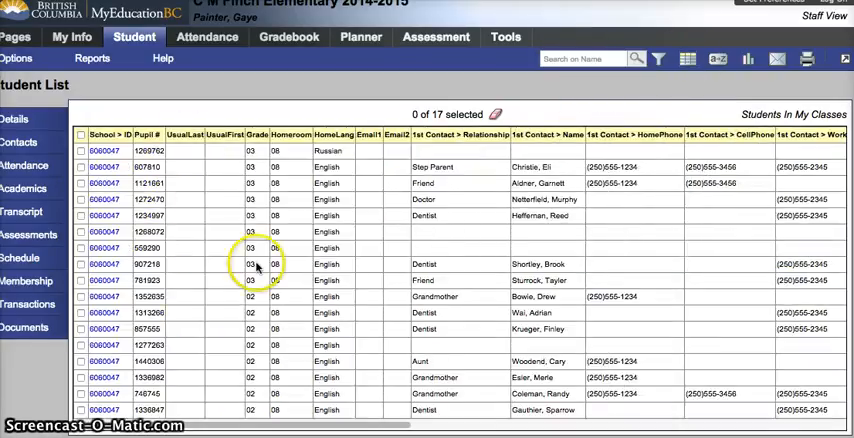
{"action": "left_click", "coordinate": [692, 58]}
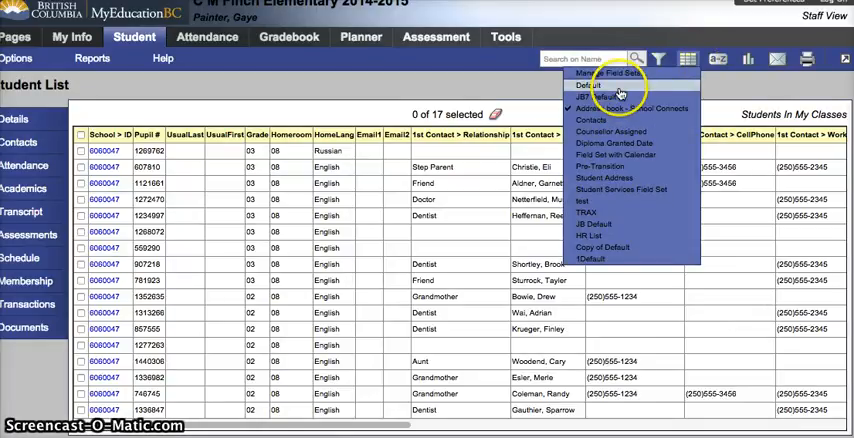
{"action": "left_click", "coordinate": [588, 88]}
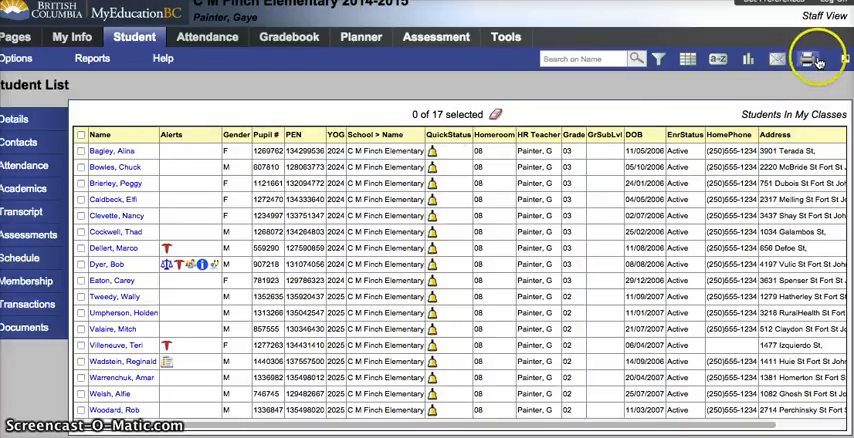
{"action": "mouse_move", "coordinate": [196, 232]}
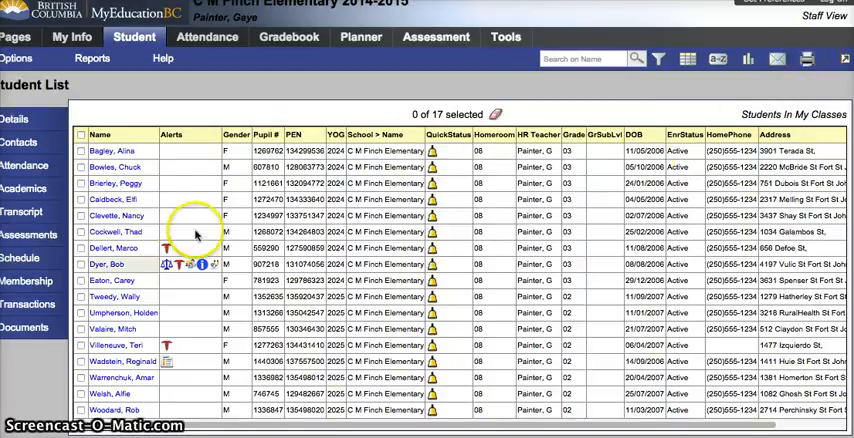
{"action": "left_click", "coordinate": [674, 56]}
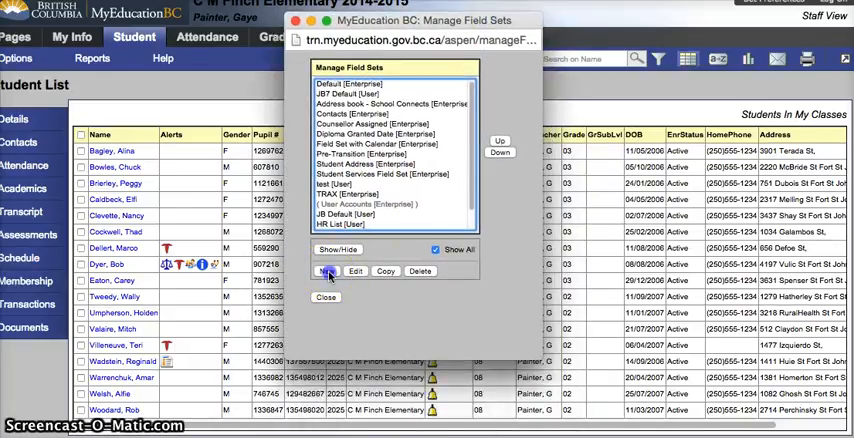
Create a new field set and name it MY FIELD SET JB.
{"action": "left_click", "coordinate": [324, 272]}
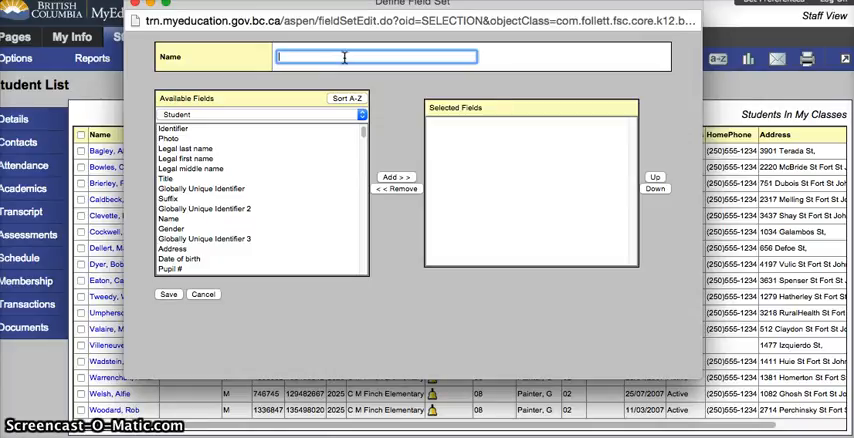
{"action": "type", "text": "MY FIELD"}
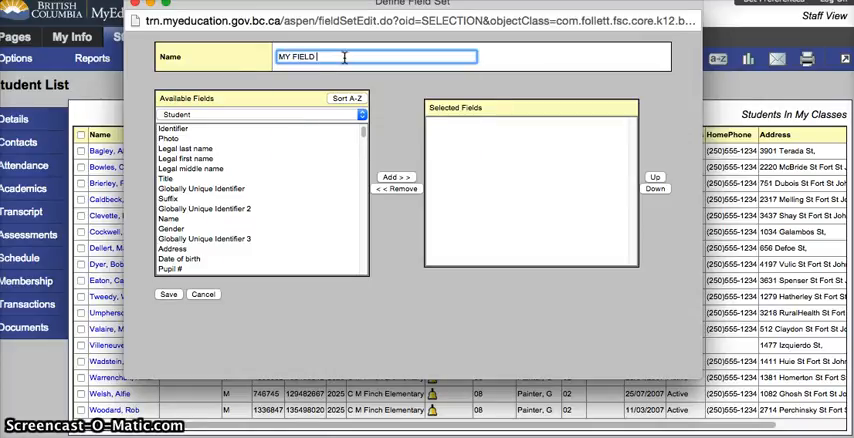
{"action": "type", "text": "SET JB"}
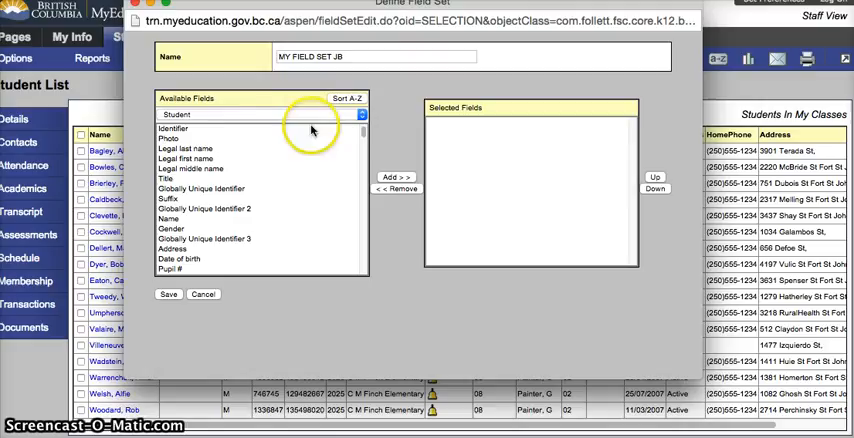
{"action": "mouse_move", "coordinate": [228, 168]}
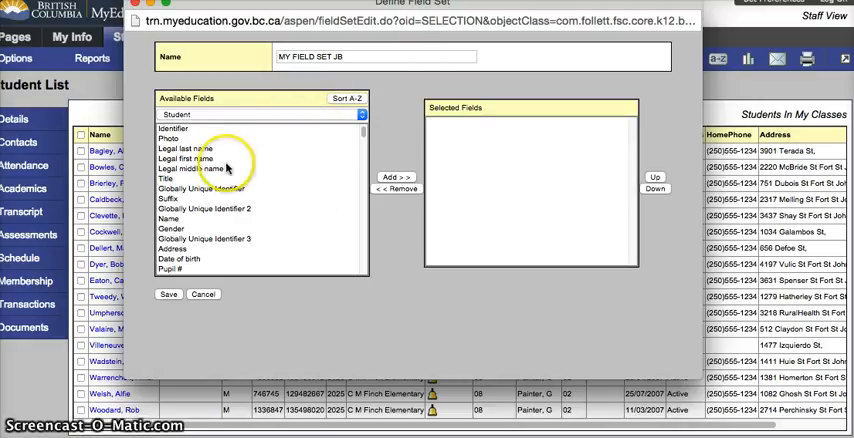
{"action": "mouse_move", "coordinate": [284, 160]}
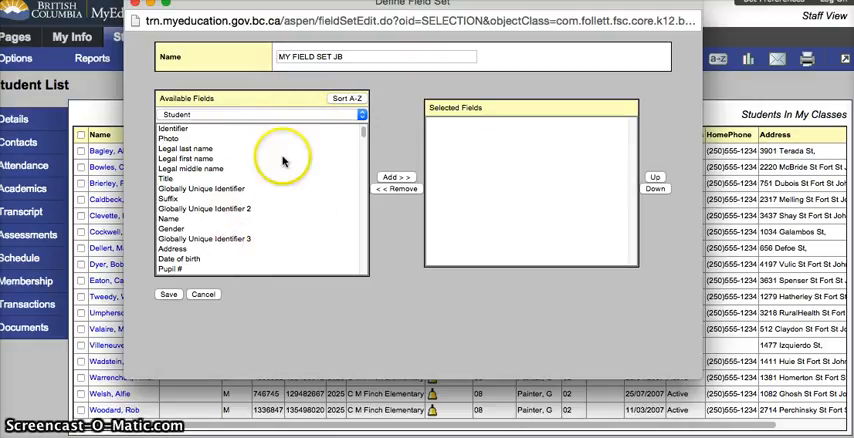
{"action": "mouse_move", "coordinate": [552, 272]}
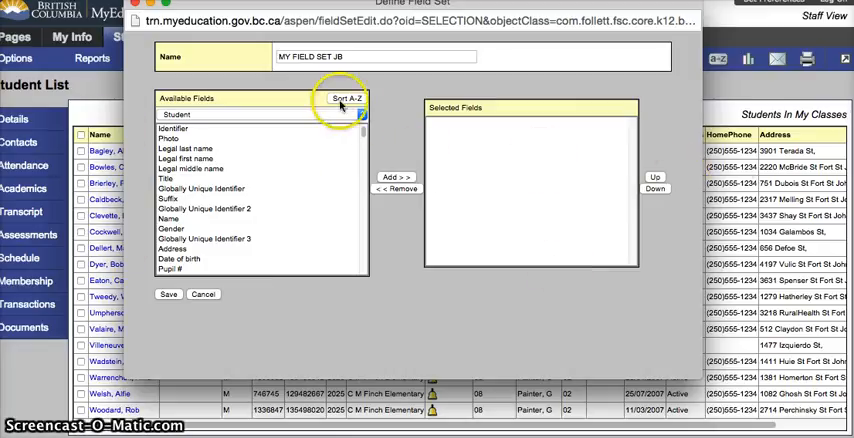
Sort the available fields A-Z and add Name as the first selected field.
{"action": "left_click", "coordinate": [348, 100]}
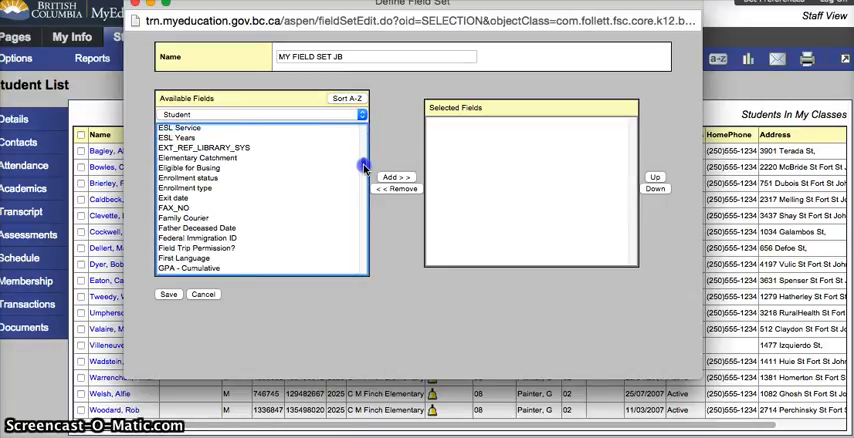
{"action": "scroll", "scroll_direction": "down", "scroll_amount": 3}
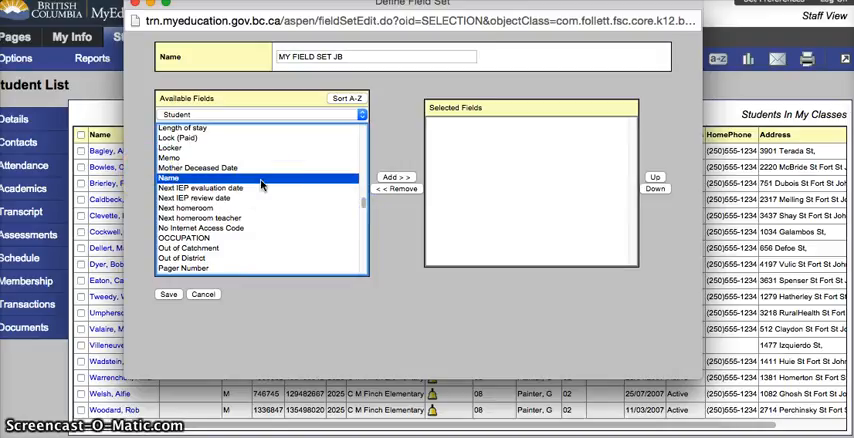
{"action": "left_click", "coordinate": [384, 172]}
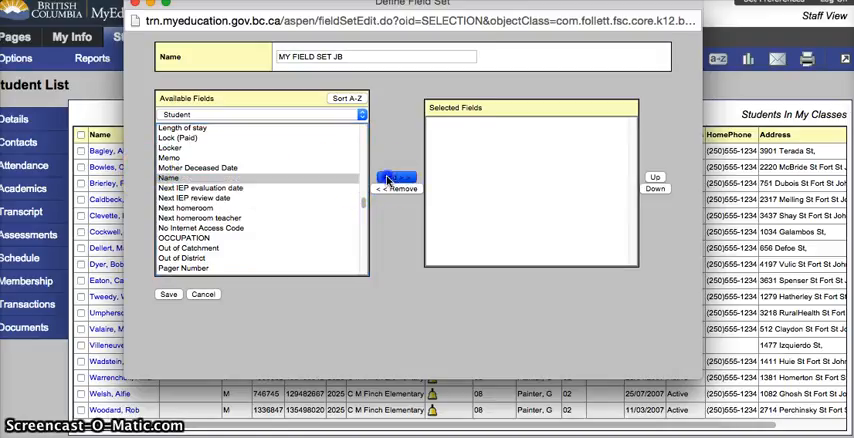
{"action": "left_click", "coordinate": [396, 176]}
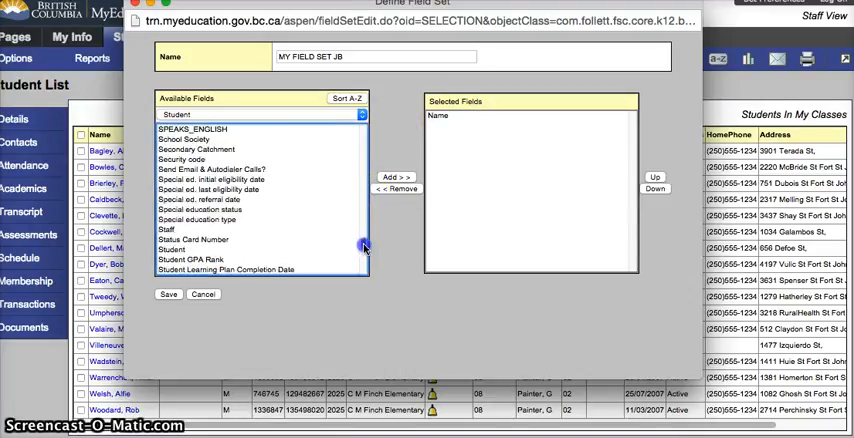
{"action": "scroll", "scroll_direction": "down", "scroll_amount": 3}
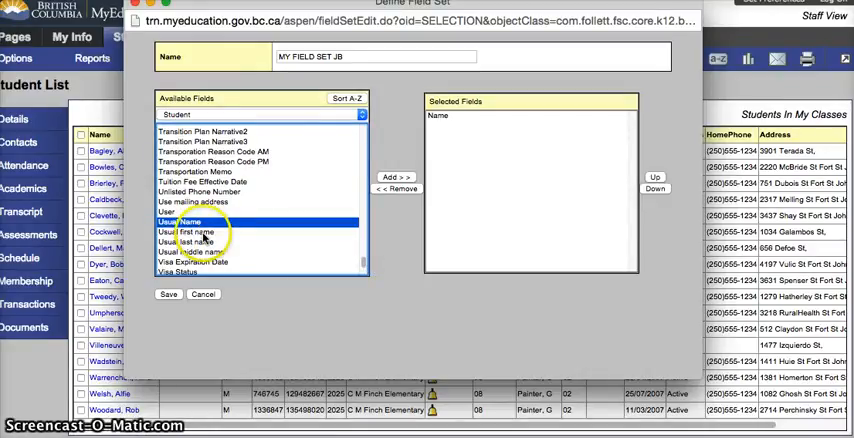
Add Usual first name, Usual last name and Alerts to the selected fields.
{"action": "left_click", "coordinate": [190, 238]}
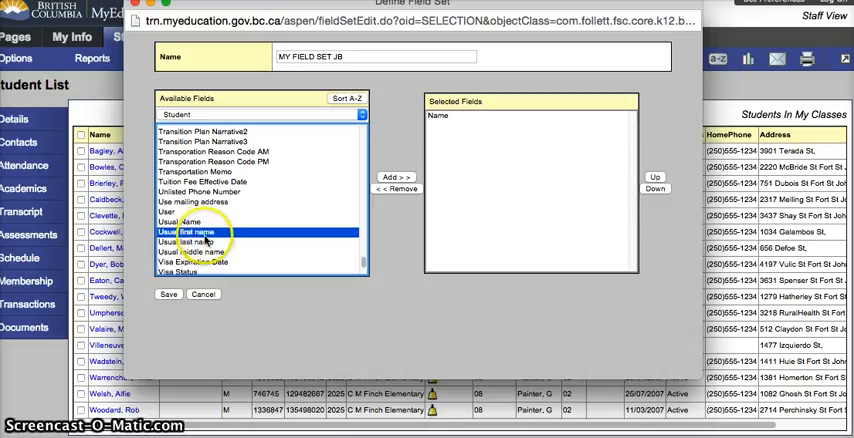
{"action": "left_click", "coordinate": [384, 174]}
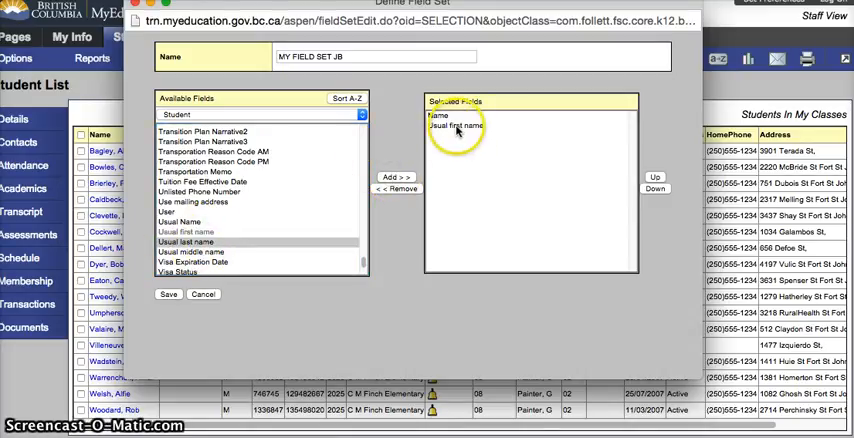
{"action": "left_click", "coordinate": [190, 244]}
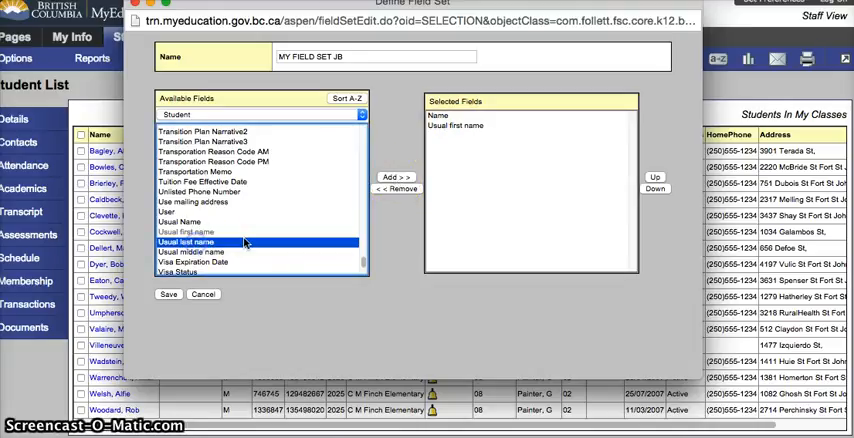
{"action": "left_click", "coordinate": [392, 174]}
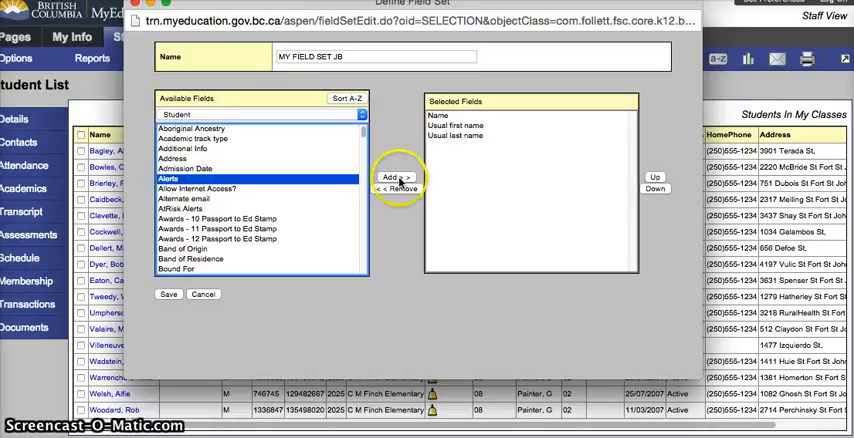
{"action": "left_click", "coordinate": [392, 176]}
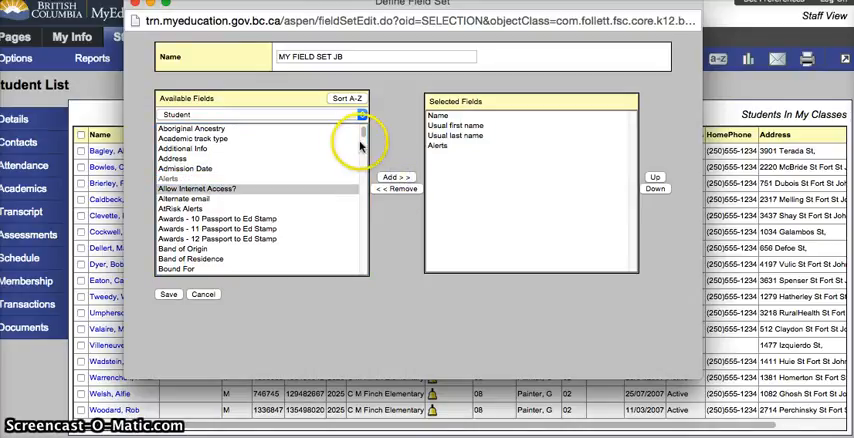
Add Gender, Grade level and Home phone to the selected fields.
{"action": "scroll", "scroll_direction": "down", "scroll_amount": 3}
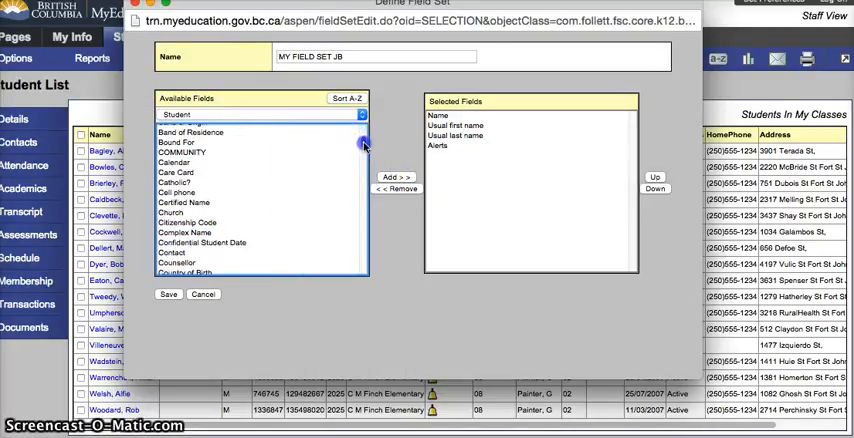
{"action": "scroll", "scroll_direction": "down", "scroll_amount": 3}
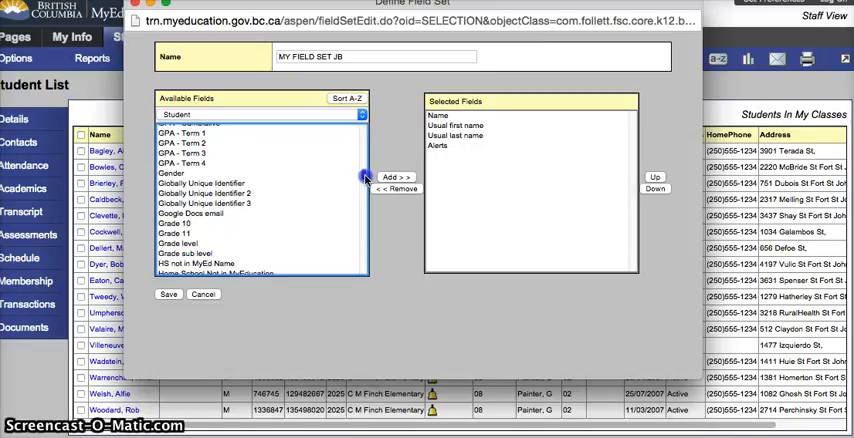
{"action": "left_click", "coordinate": [396, 176]}
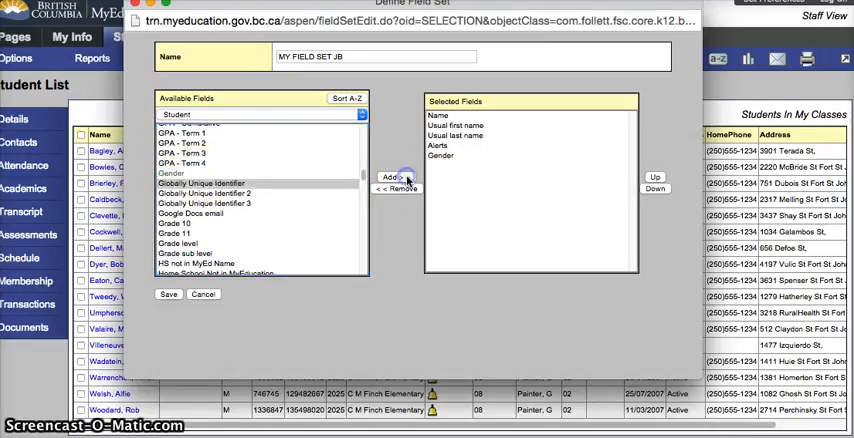
{"action": "left_click", "coordinate": [176, 242]}
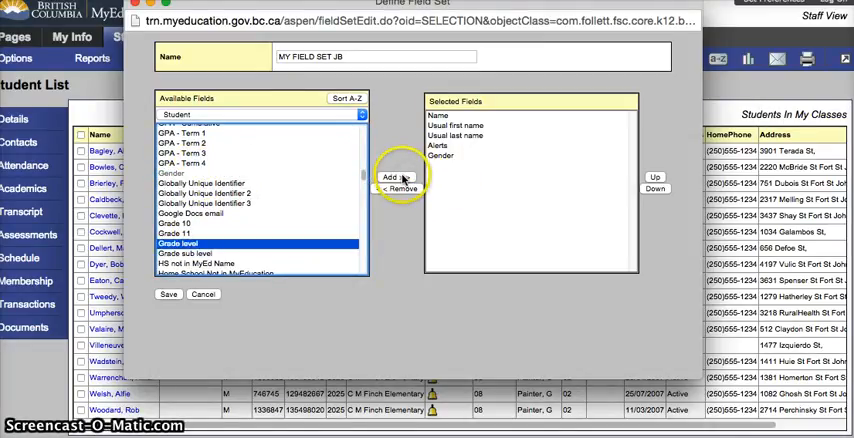
{"action": "left_click", "coordinate": [392, 176]}
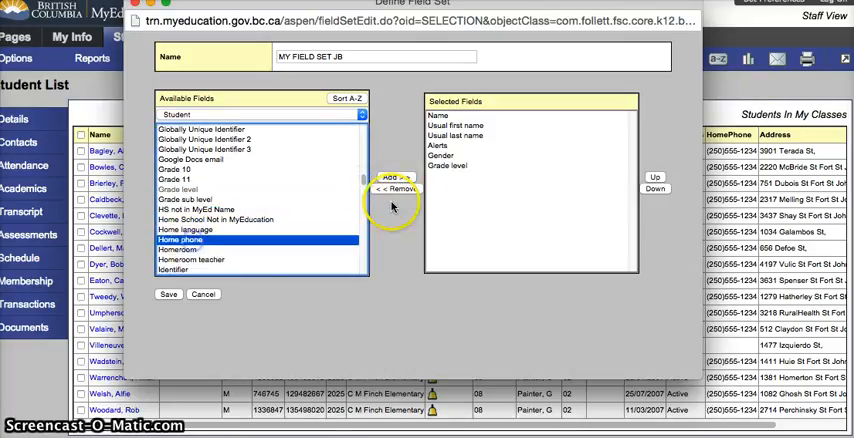
{"action": "left_click", "coordinate": [398, 176]}
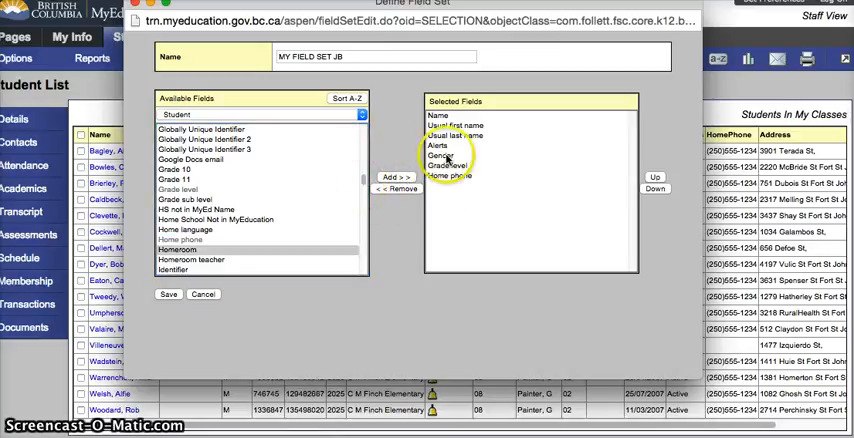
{"action": "scroll", "scroll_direction": "down", "scroll_amount": 3}
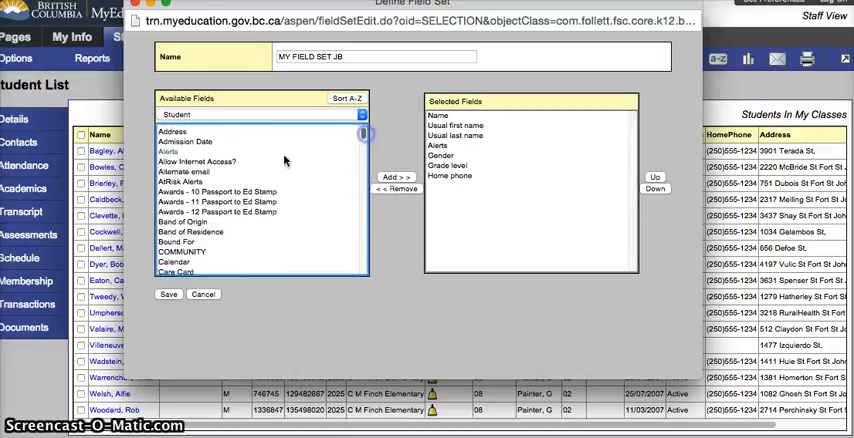
{"action": "mouse_move", "coordinate": [488, 138]}
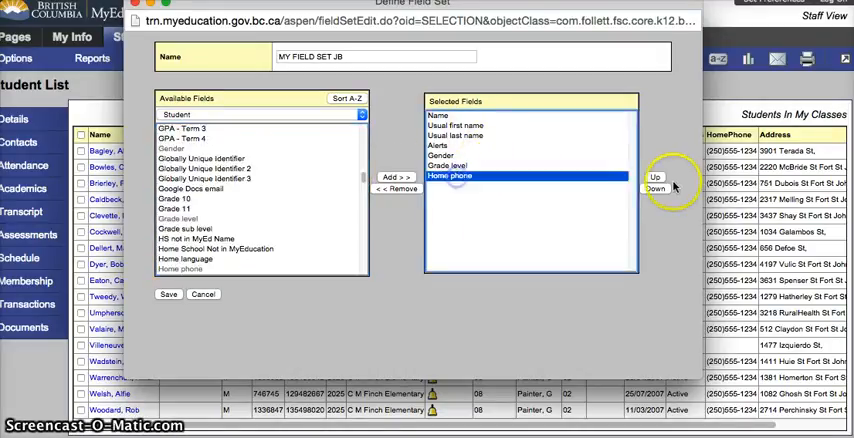
{"action": "left_click", "coordinate": [680, 176]}
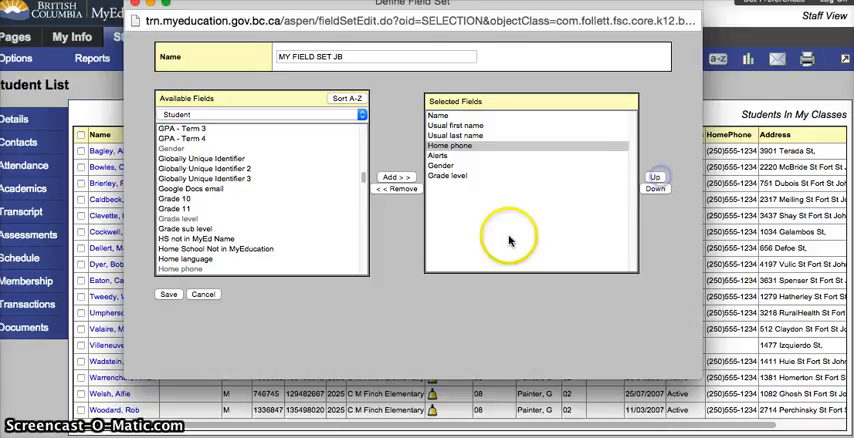
{"action": "mouse_move", "coordinate": [680, 188]}
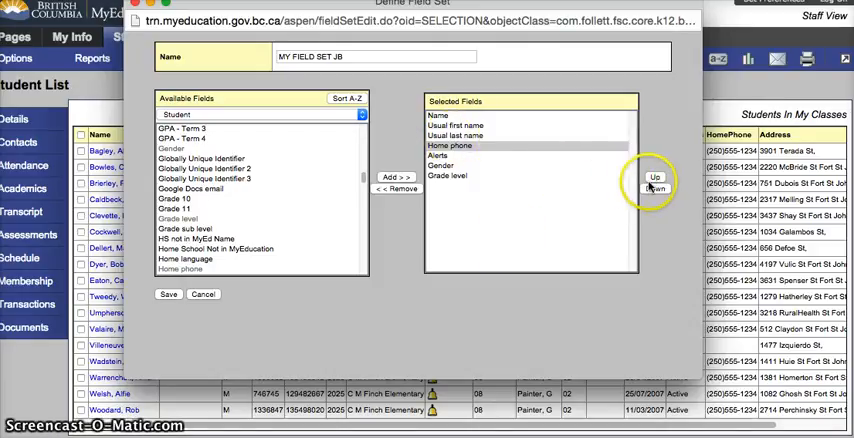
{"action": "left_click", "coordinate": [652, 188]}
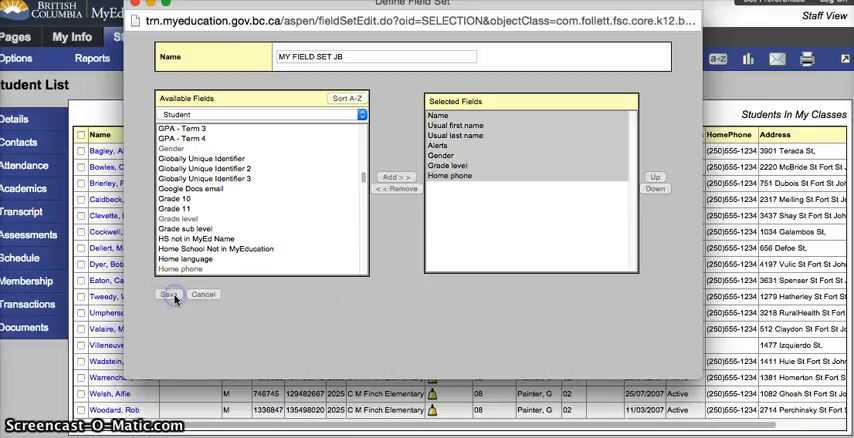
Save MY FIELD SET JB and close the Manage Field Sets window.
{"action": "left_click", "coordinate": [168, 294]}
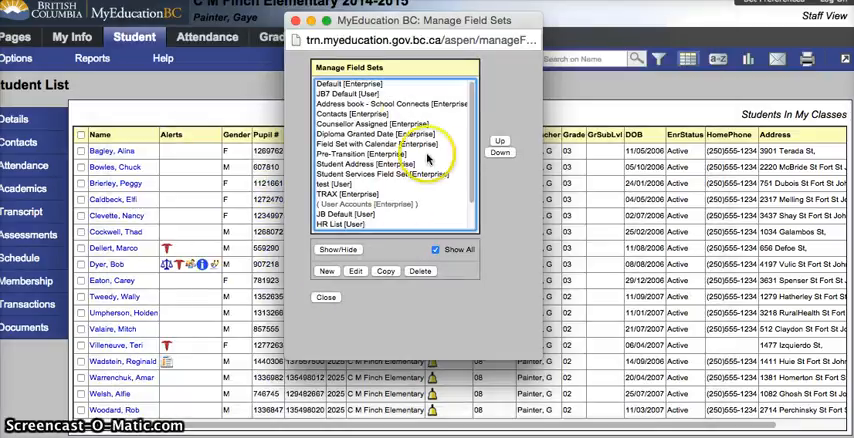
{"action": "scroll", "scroll_direction": "down", "scroll_amount": 3}
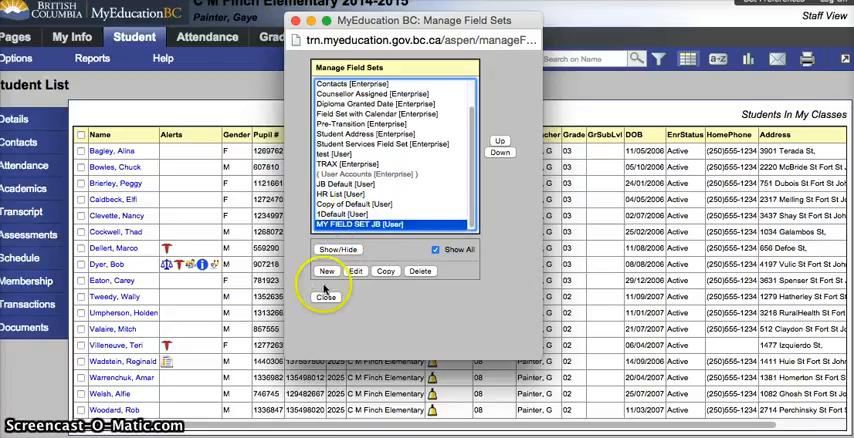
{"action": "left_click", "coordinate": [328, 296]}
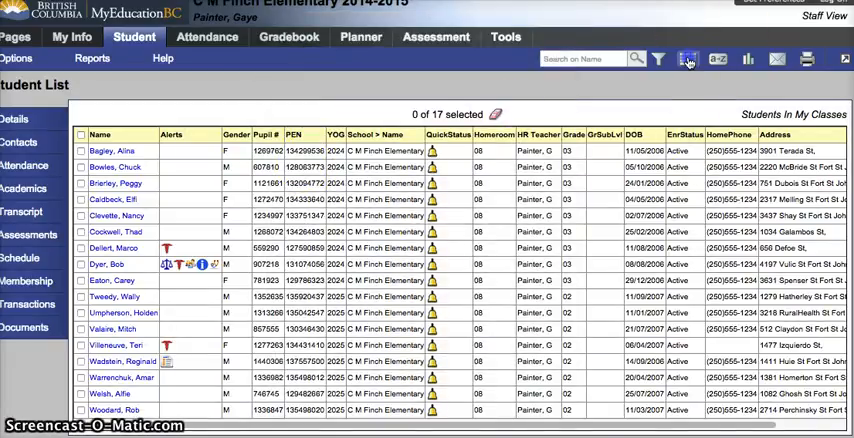
Apply MY FIELD SET JB so the student list shows the new columns.
{"action": "left_click", "coordinate": [686, 60]}
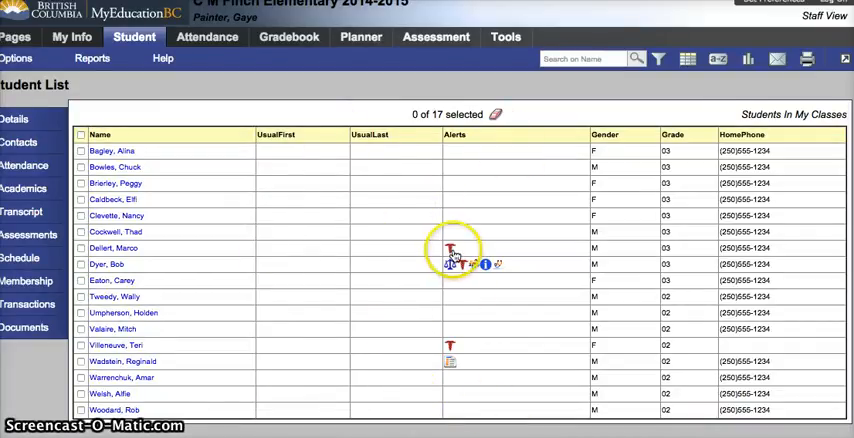
{"action": "mouse_move", "coordinate": [454, 266]}
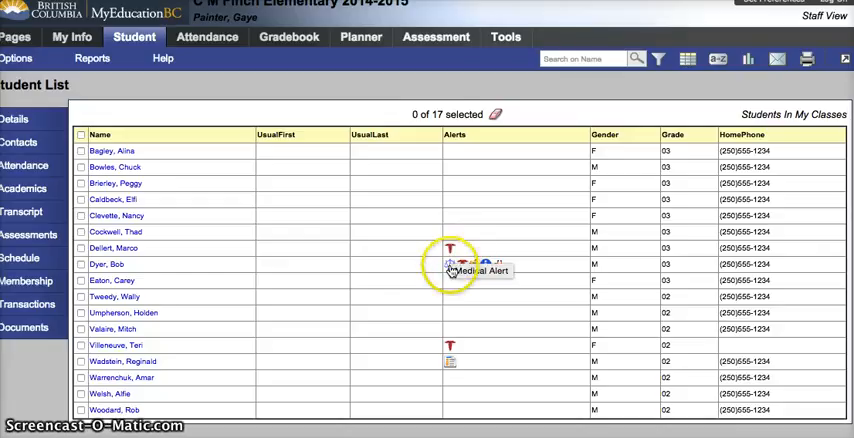
{"action": "mouse_move", "coordinate": [456, 270]}
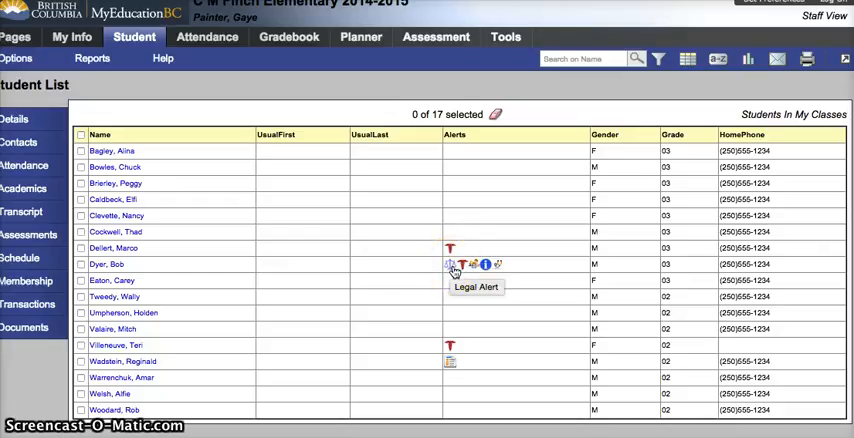
{"action": "mouse_move", "coordinate": [484, 268]}
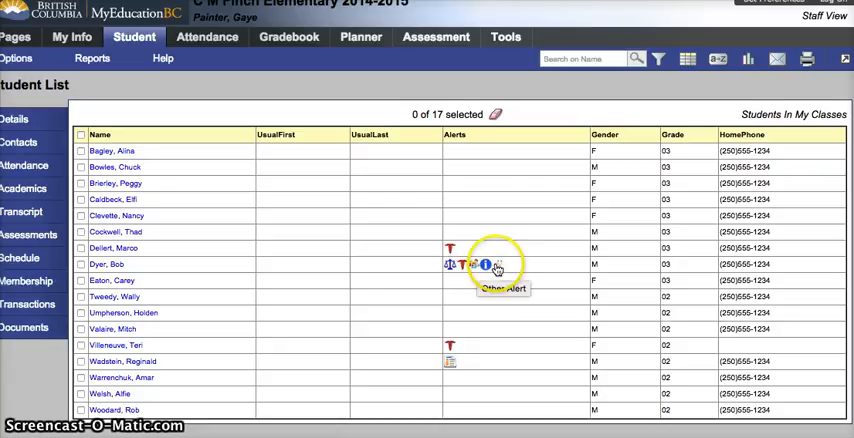
{"action": "mouse_move", "coordinate": [646, 170]}
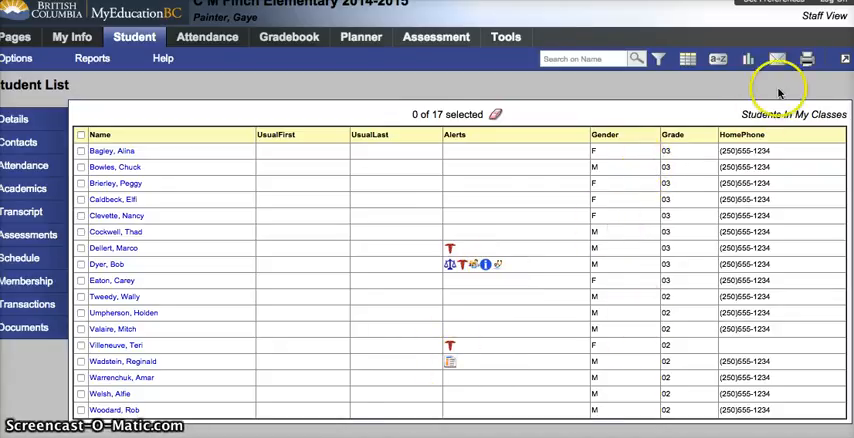
Generate an HTML quick report of Students In My Classes with the new columns.
{"action": "left_click", "coordinate": [808, 56]}
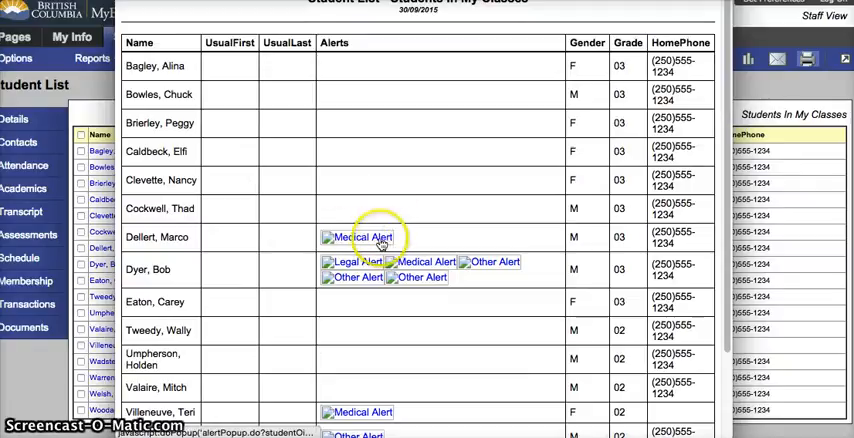
{"action": "mouse_move", "coordinate": [590, 296]}
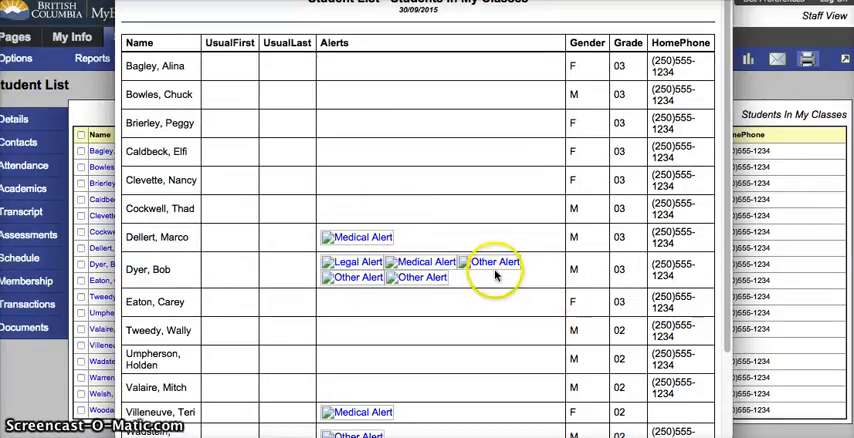
{"action": "mouse_move", "coordinate": [712, 256]}
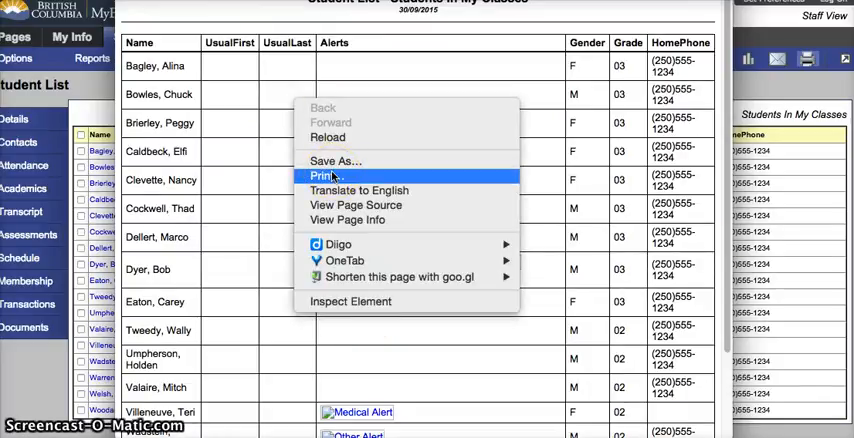
{"action": "left_click", "coordinate": [320, 176]}
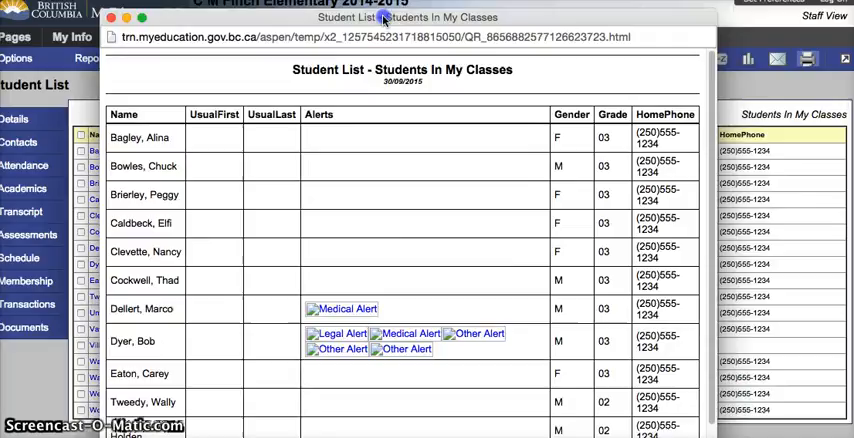
{"action": "mouse_move", "coordinate": [124, 32]}
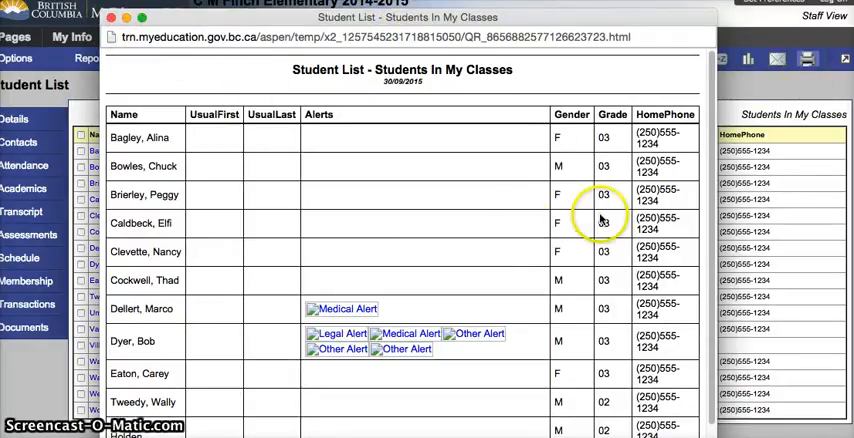
{"action": "scroll", "scroll_direction": "down", "scroll_amount": 3}
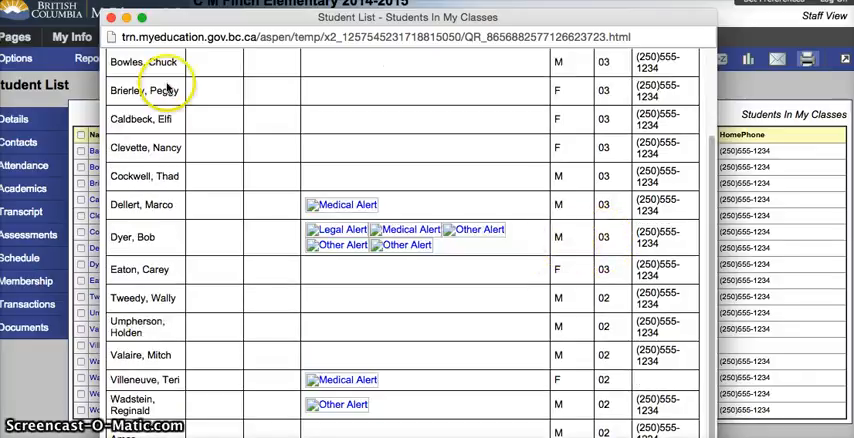